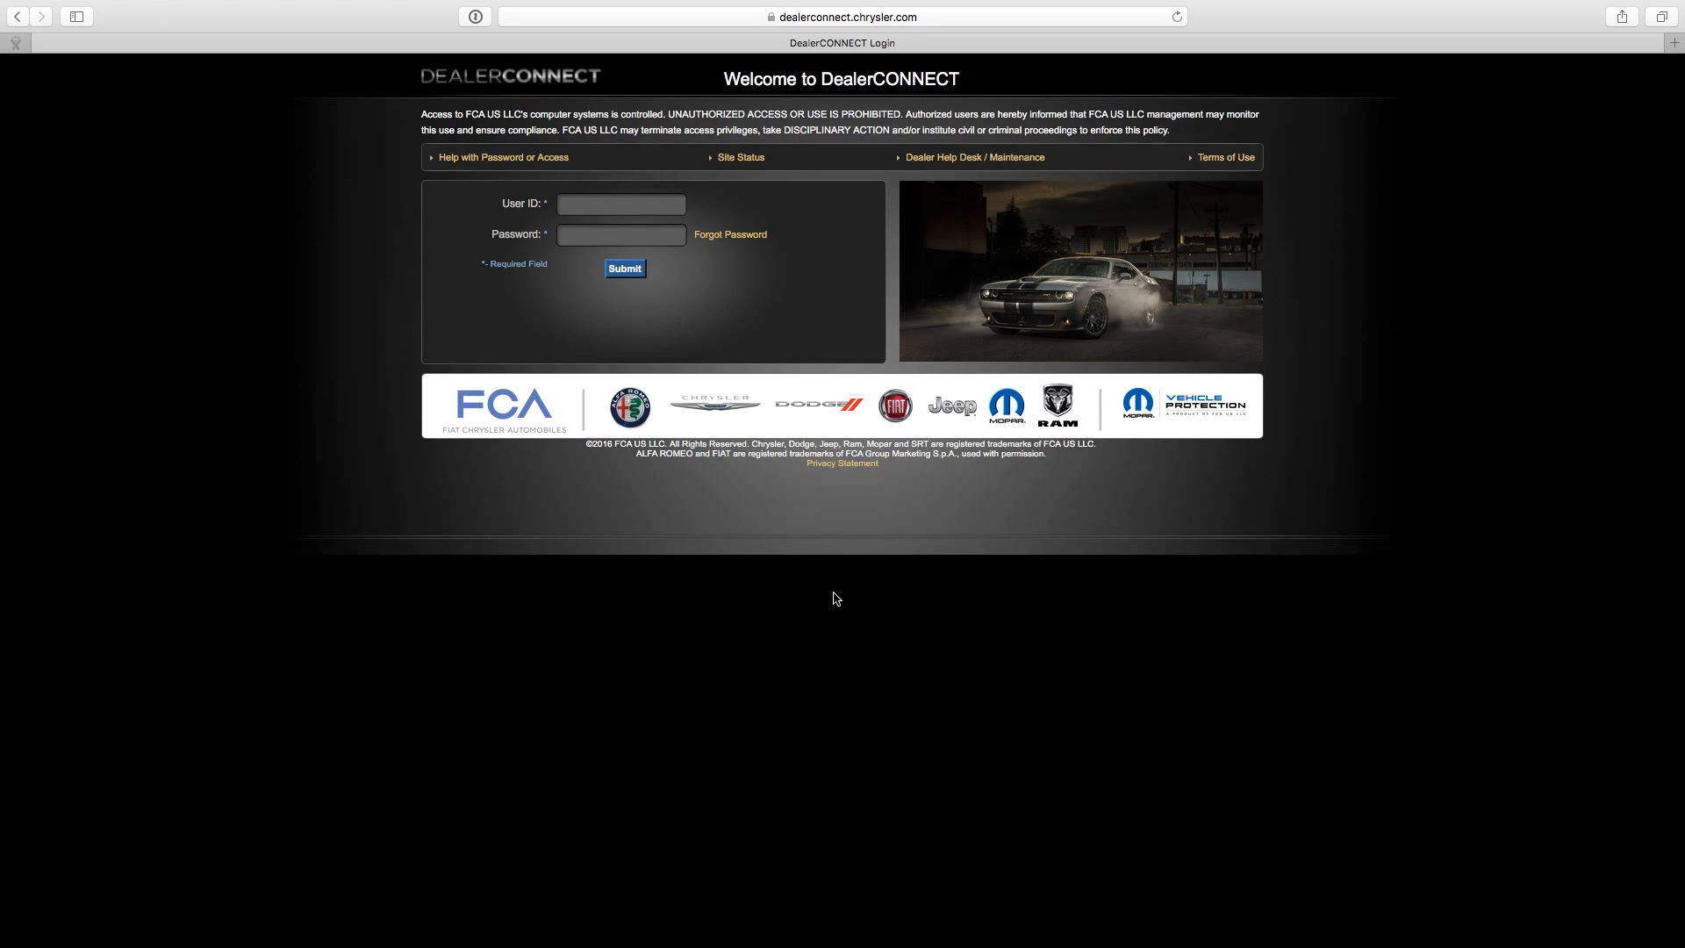
# Navigate from the DealerCONNECT login to the wiTECH 2.0 site and show the pod's Device Manager settings
pyautogui.click(839, 16)
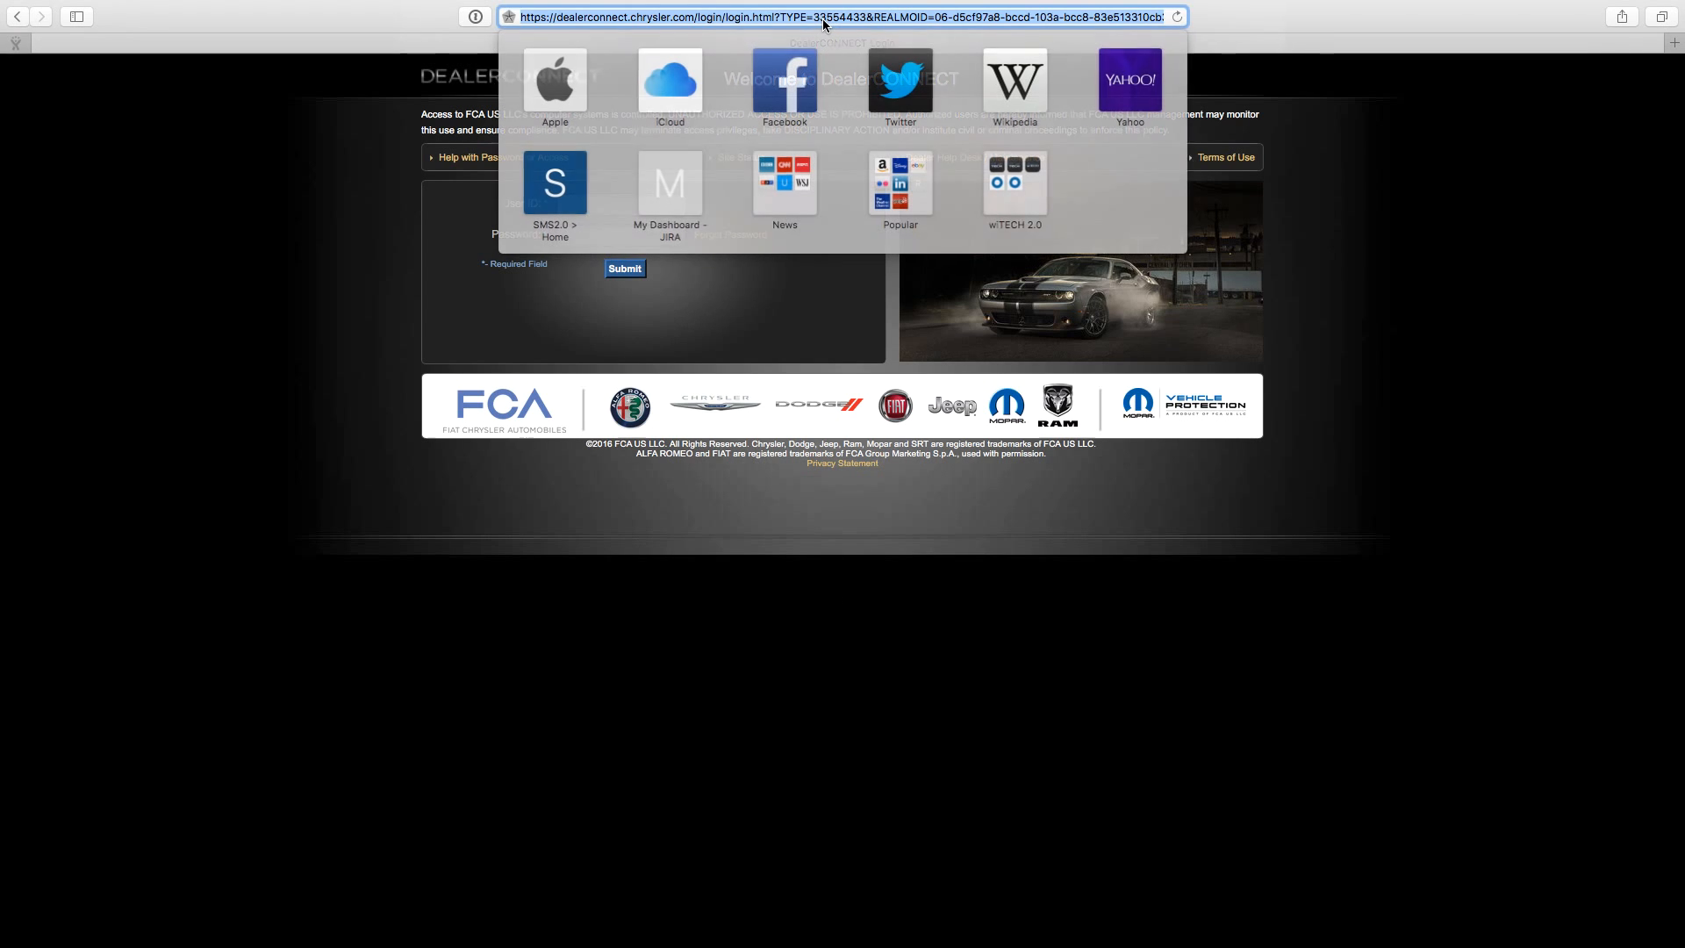
pyautogui.write('https://login.')
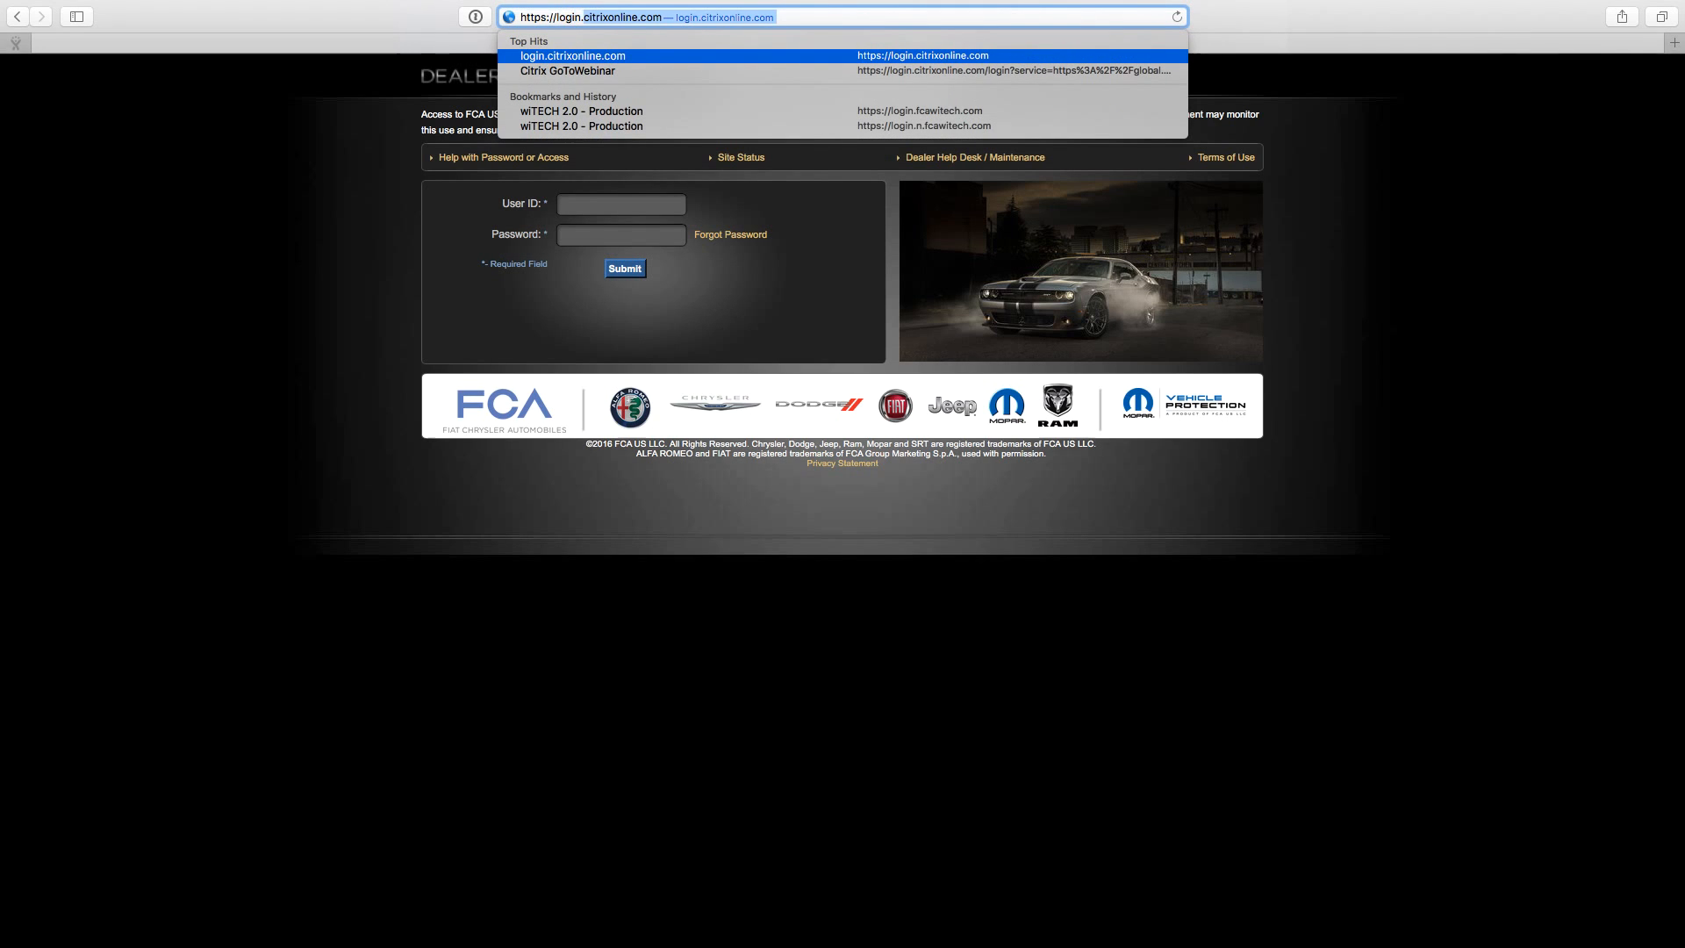
pyautogui.click(580, 113)
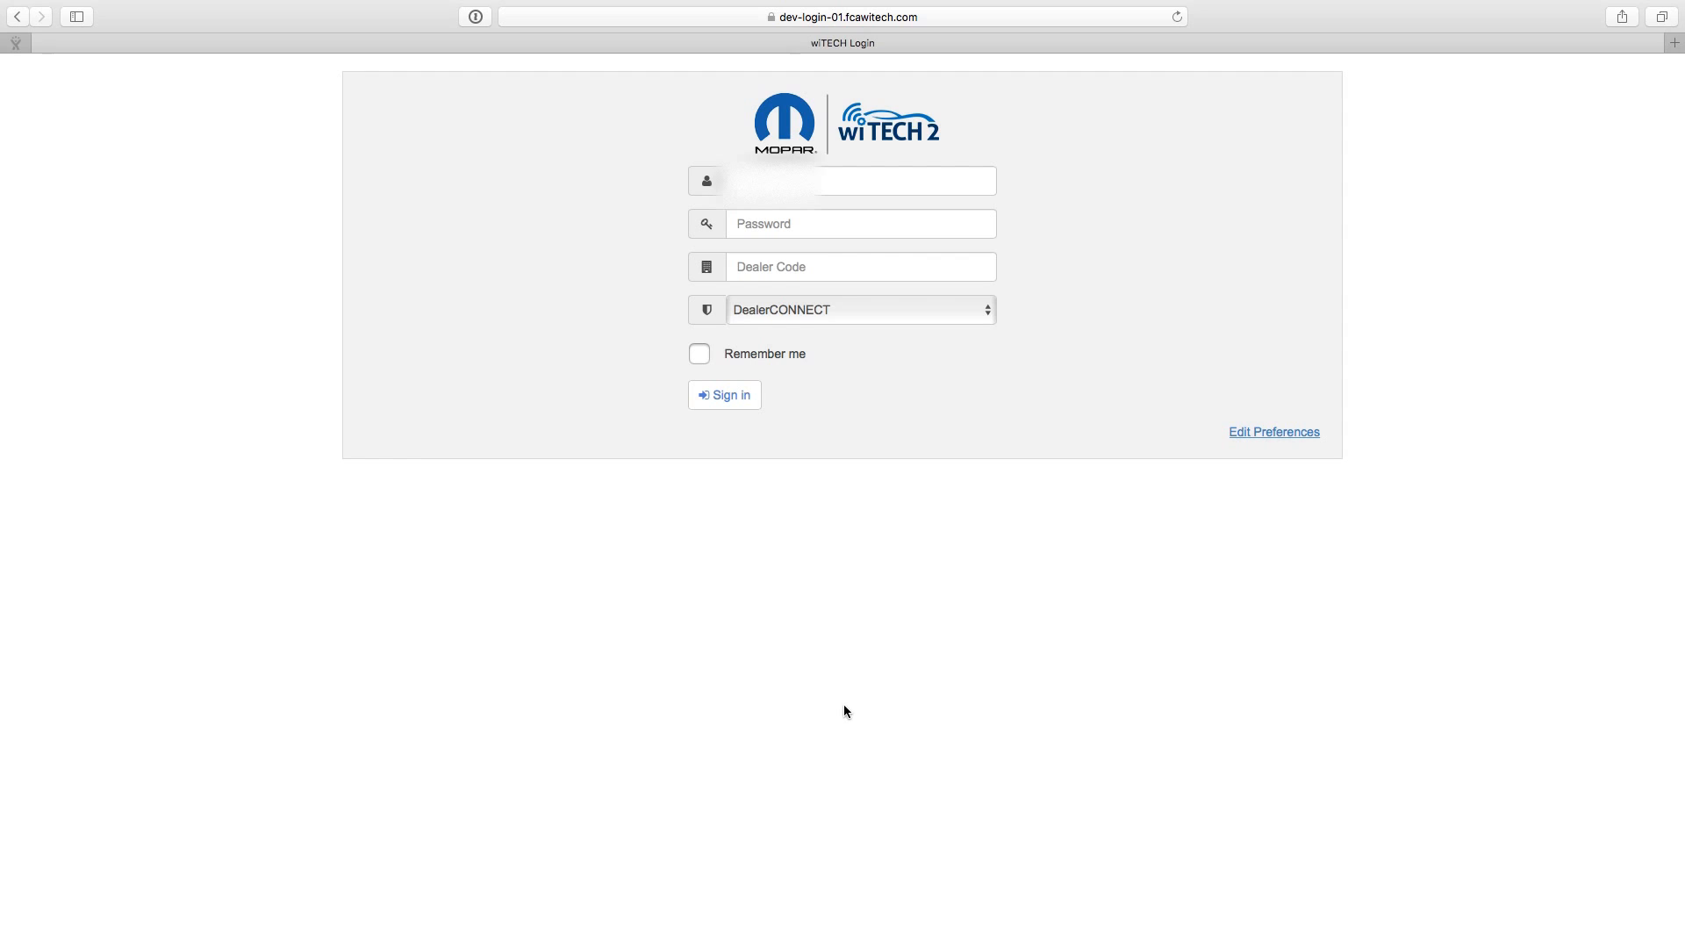
pyautogui.click(725, 394)
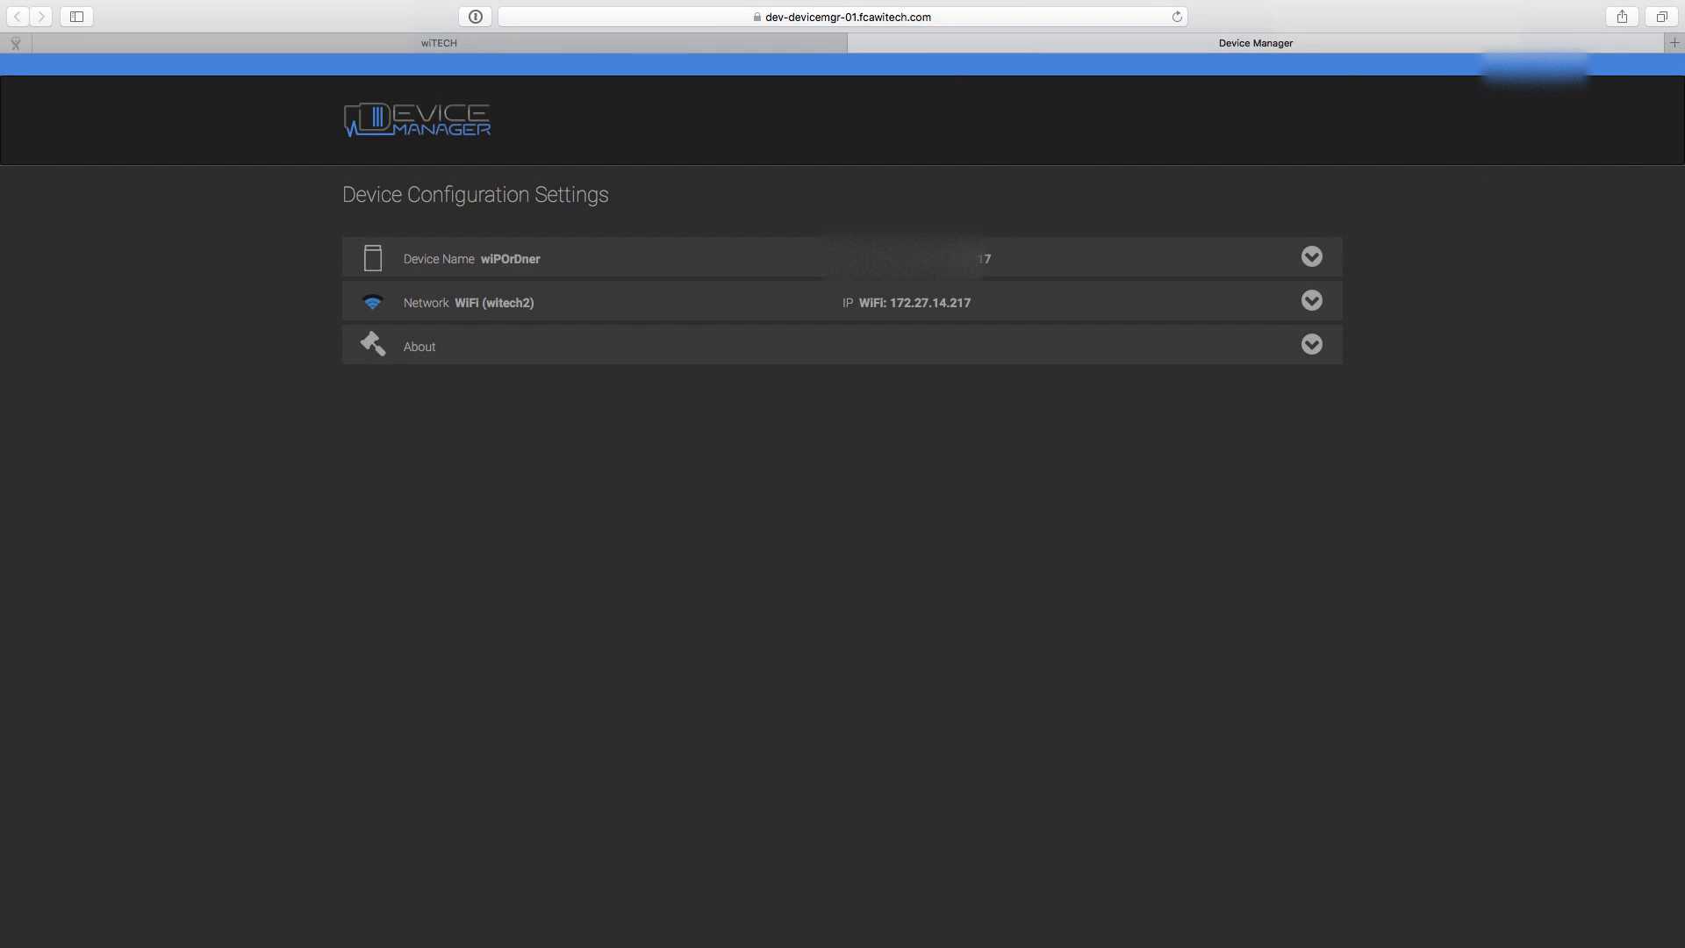
pyautogui.moveTo(1107, 337)
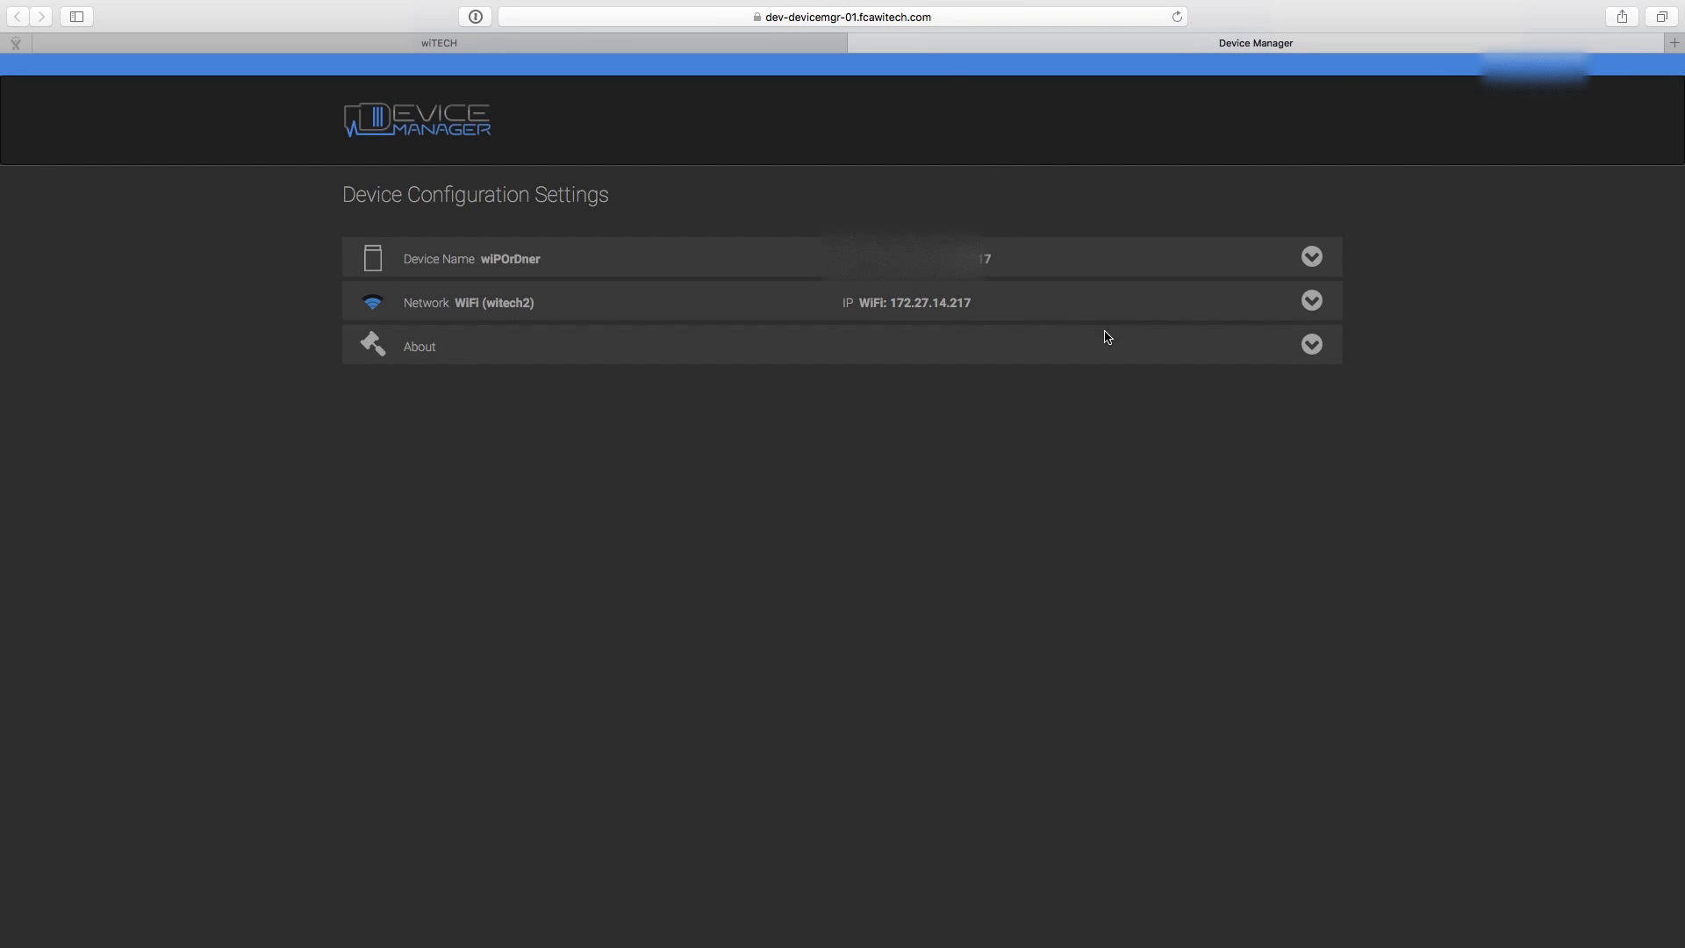
# Expand the Network row to list available Wi-Fi networks, with witech2 shown as connected
pyautogui.click(1310, 301)
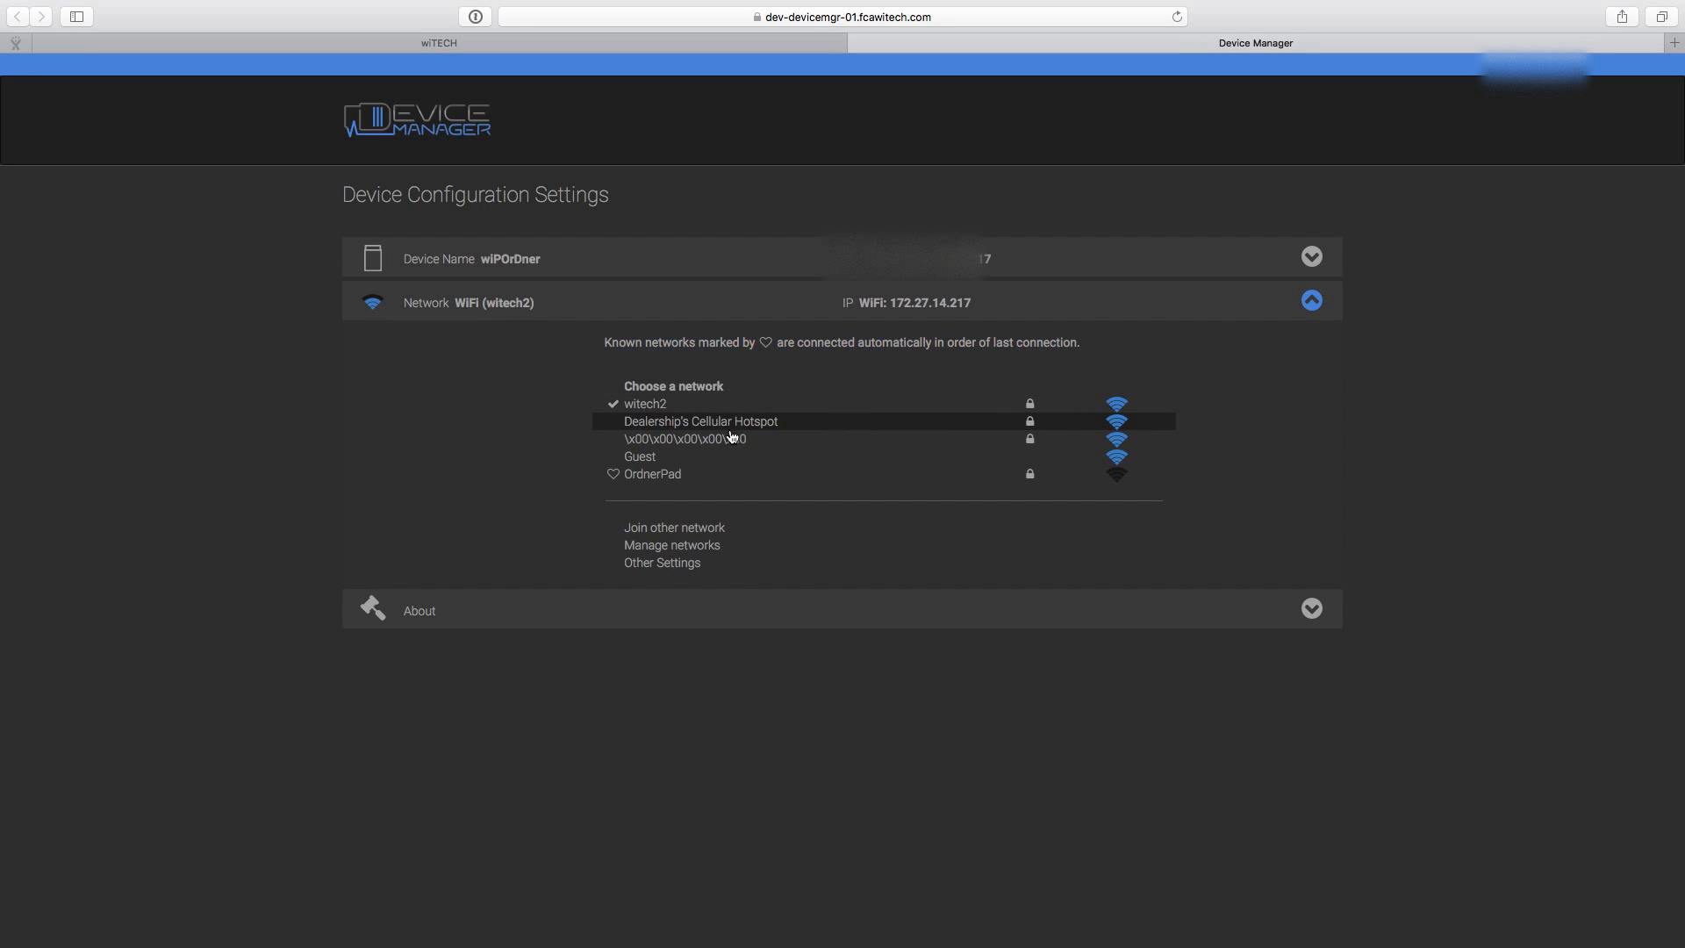
pyautogui.moveTo(639, 435)
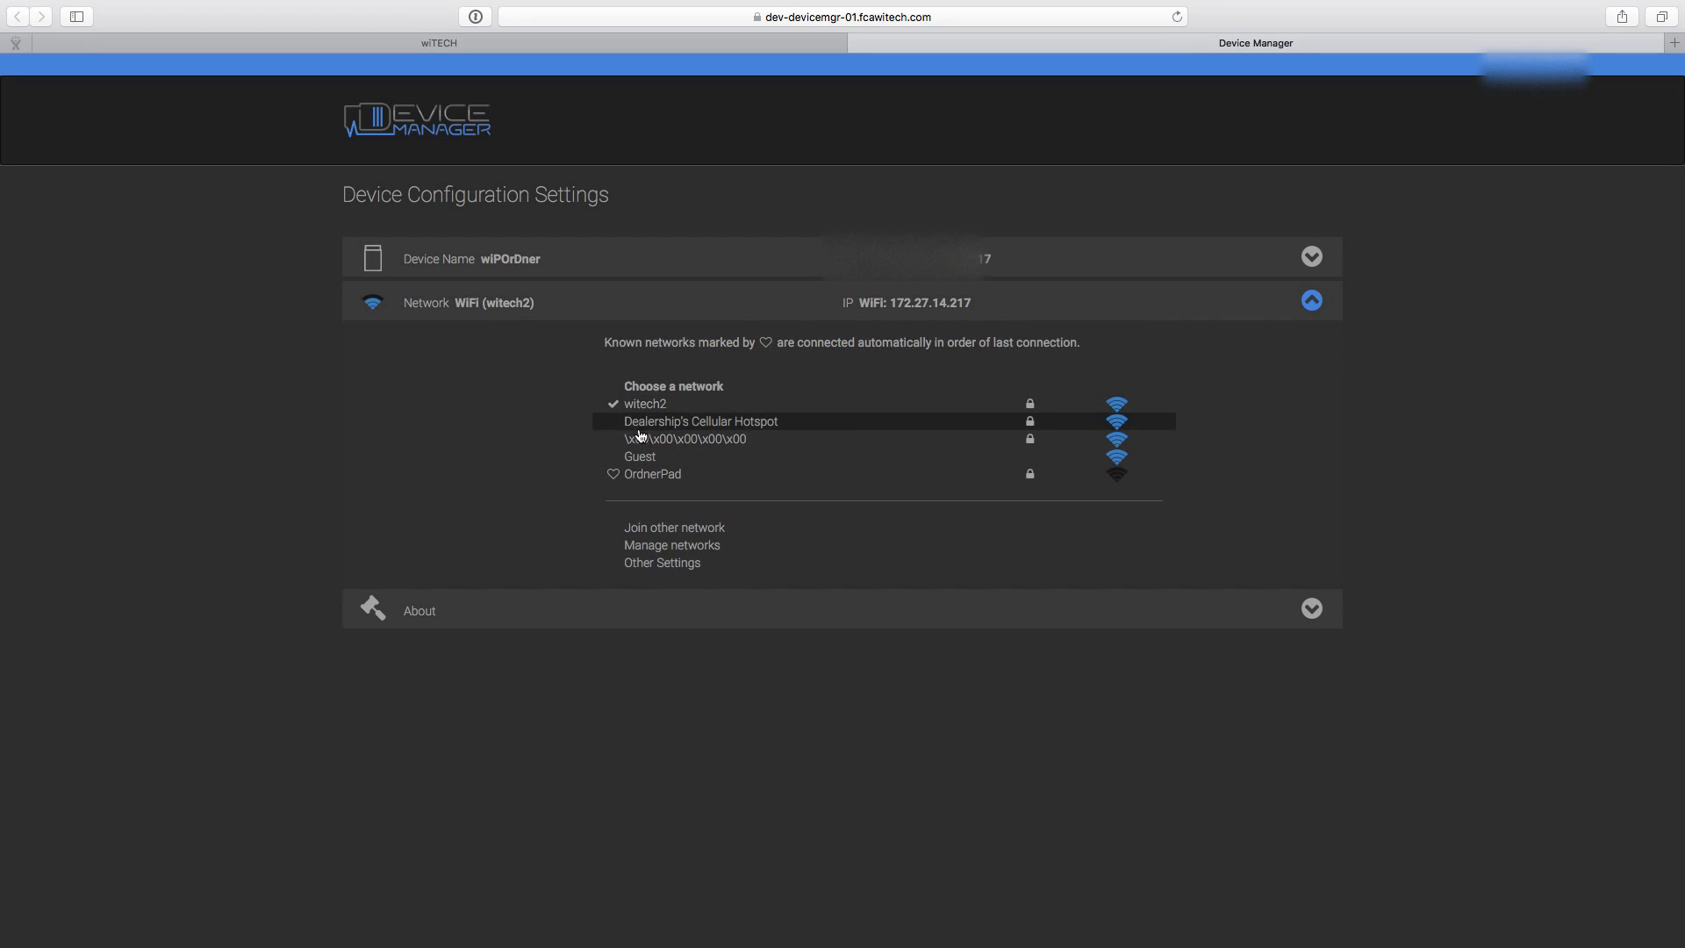
# Join Dealership's Cellular Hotspot with its password, accepting the disconnect from witech2
pyautogui.click(700, 419)
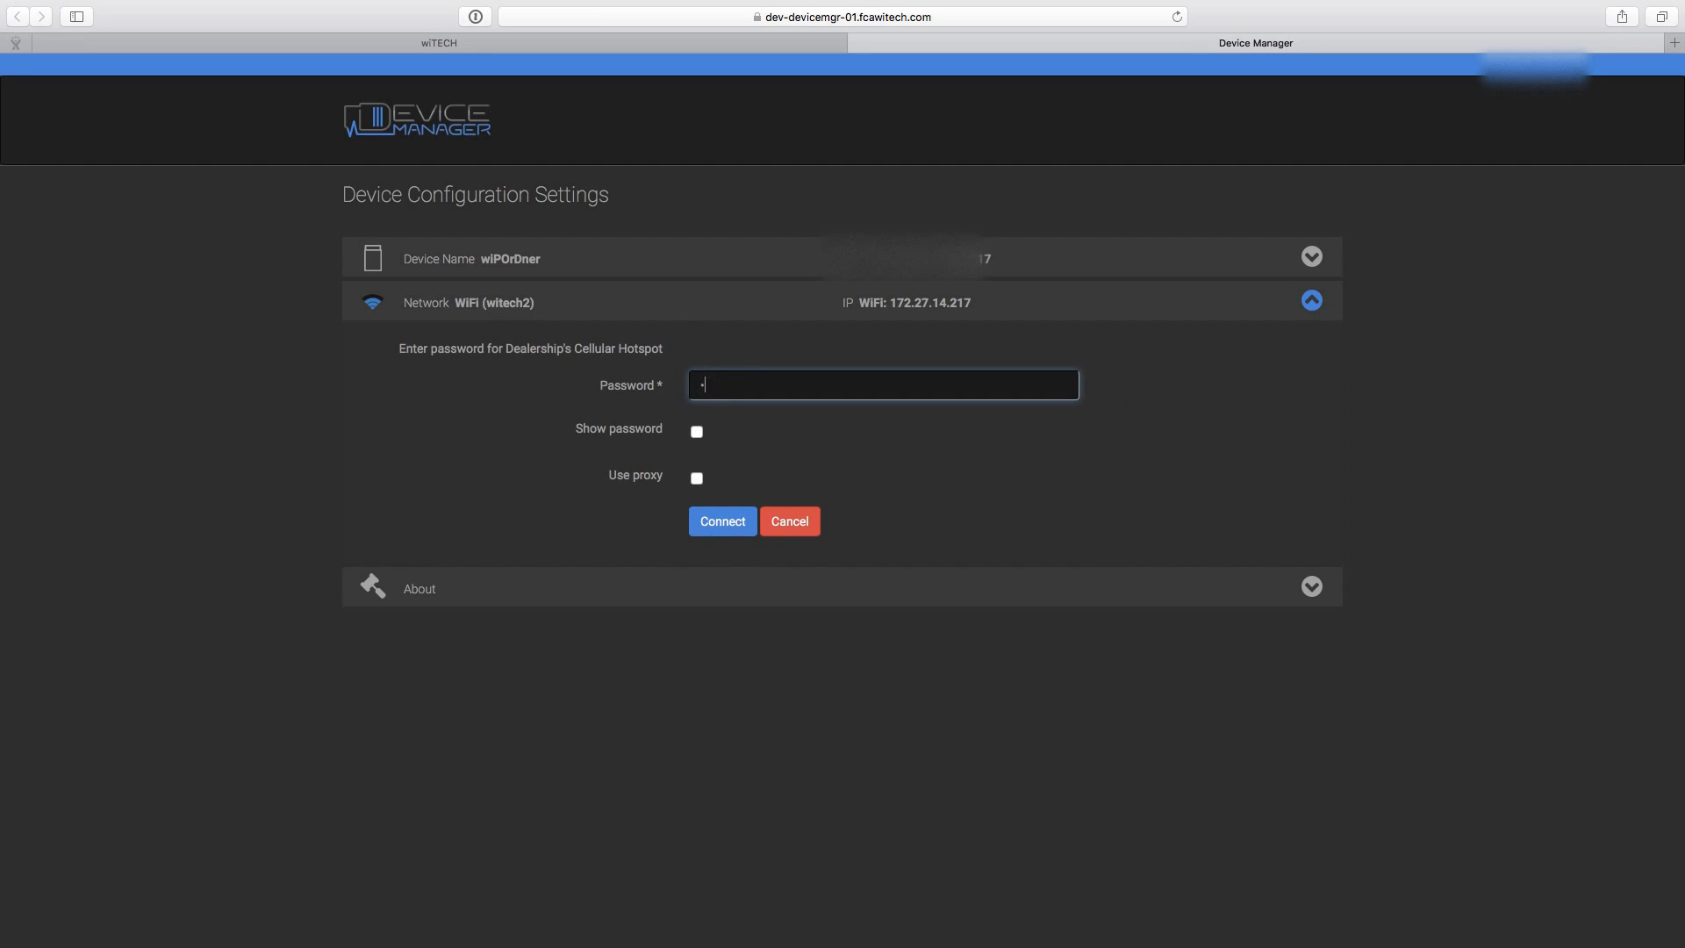
pyautogui.write('password')
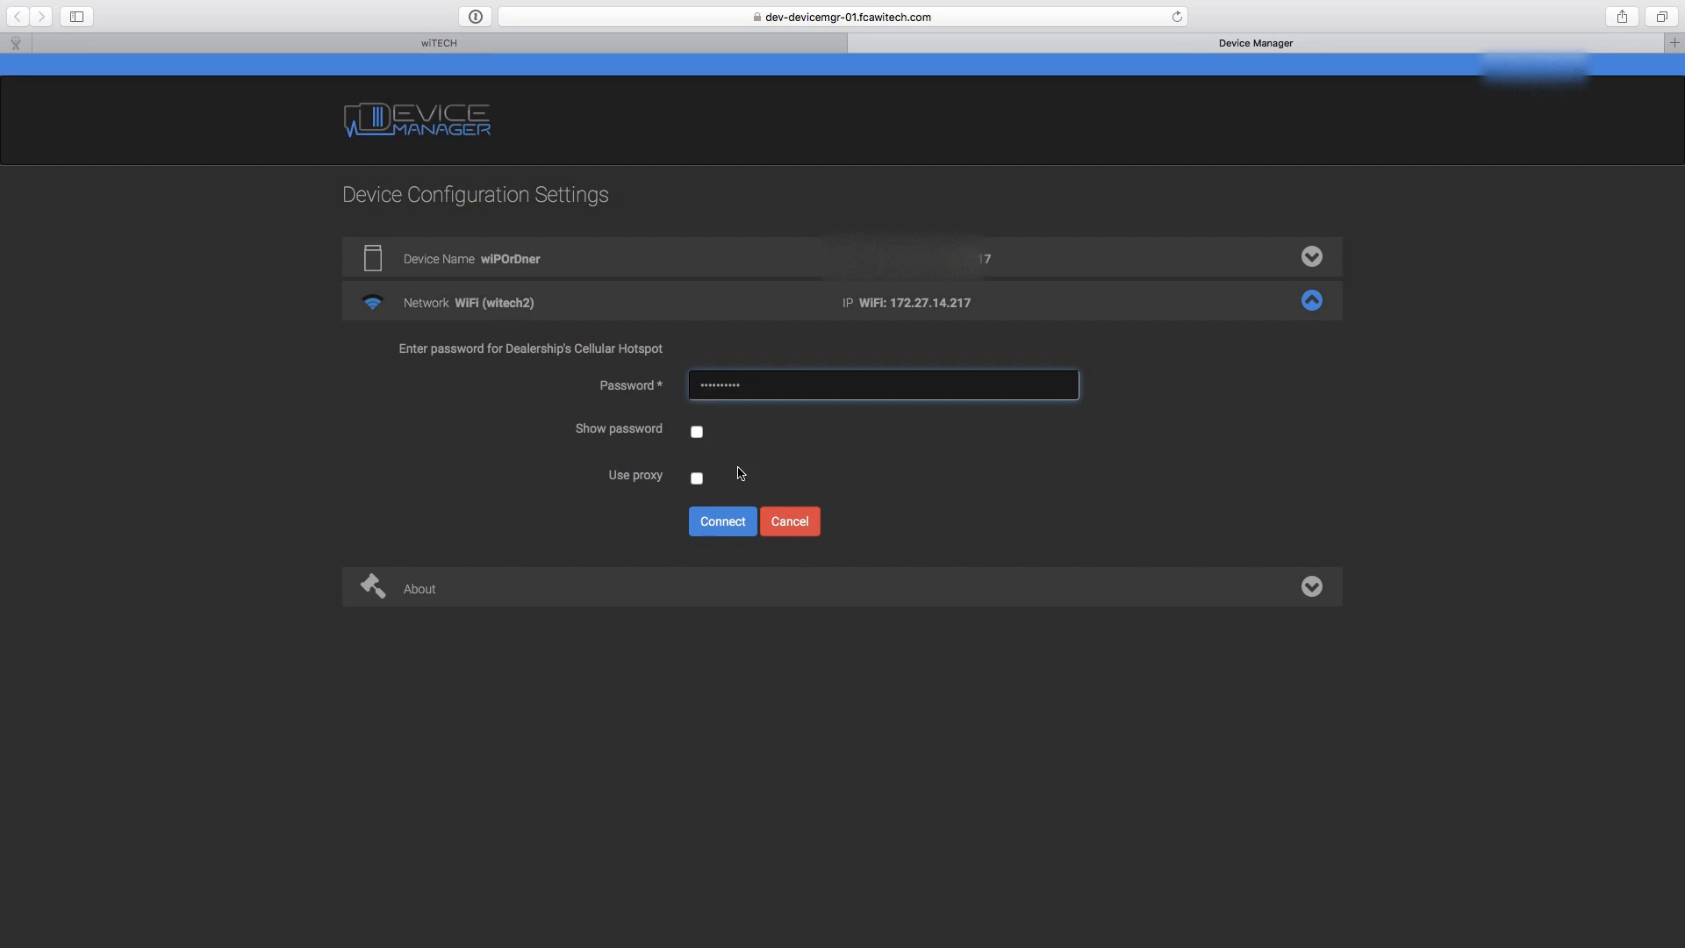
pyautogui.click(722, 521)
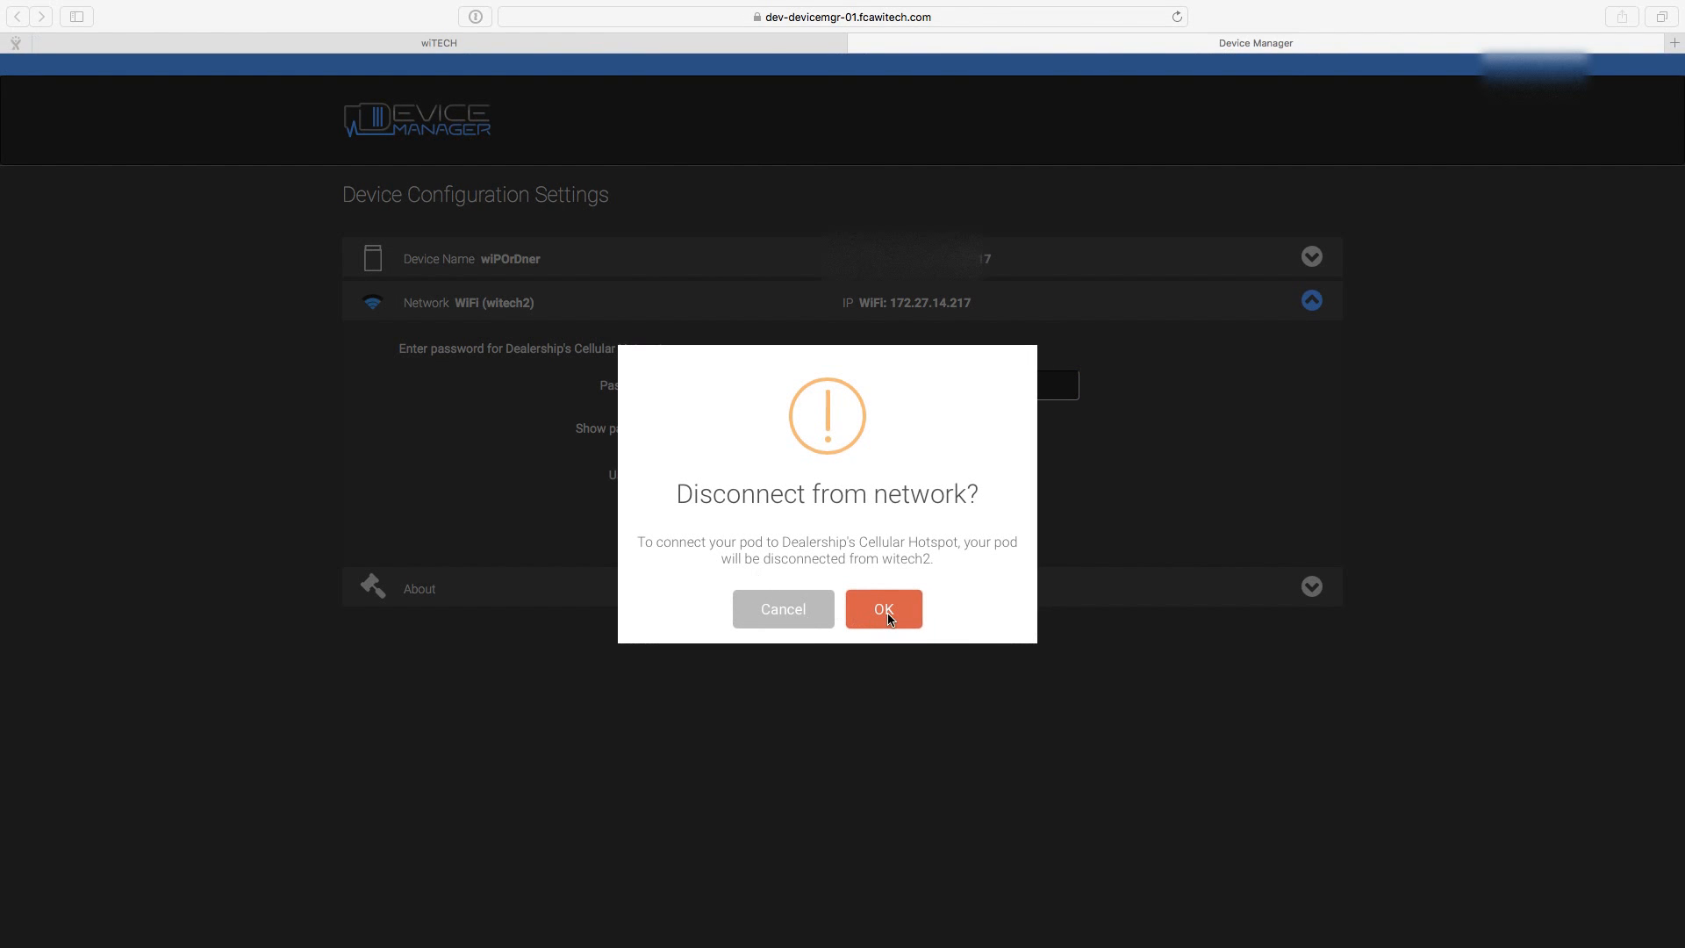
pyautogui.click(883, 609)
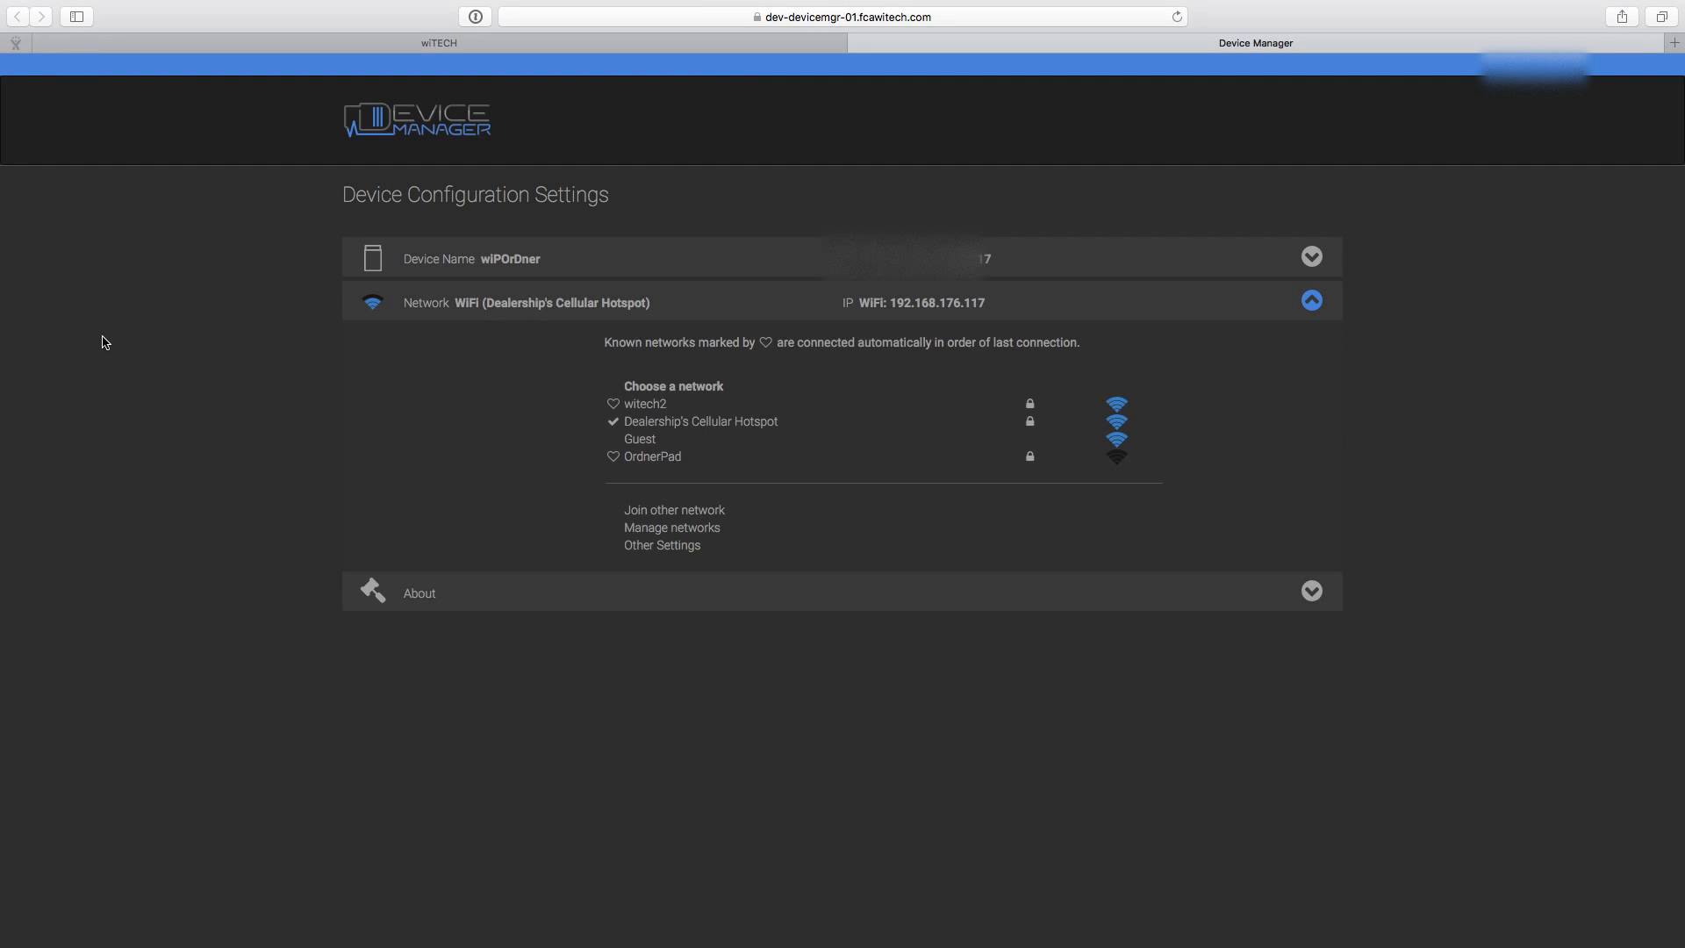
pyautogui.moveTo(1016, 365)
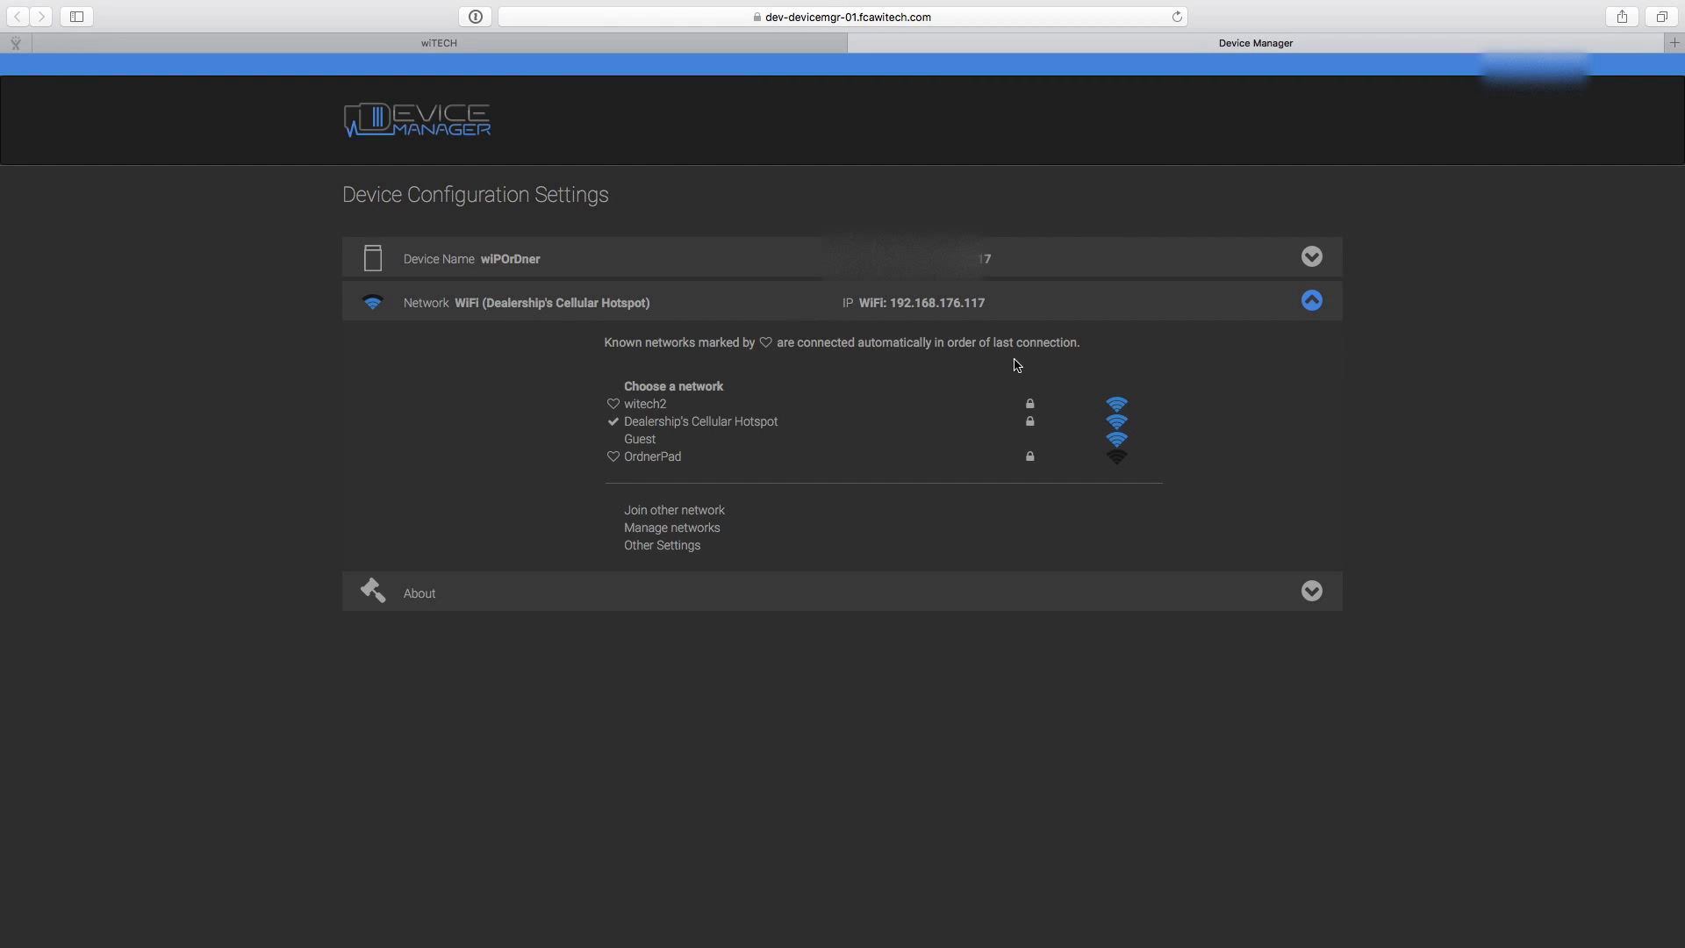
pyautogui.moveTo(891, 315)
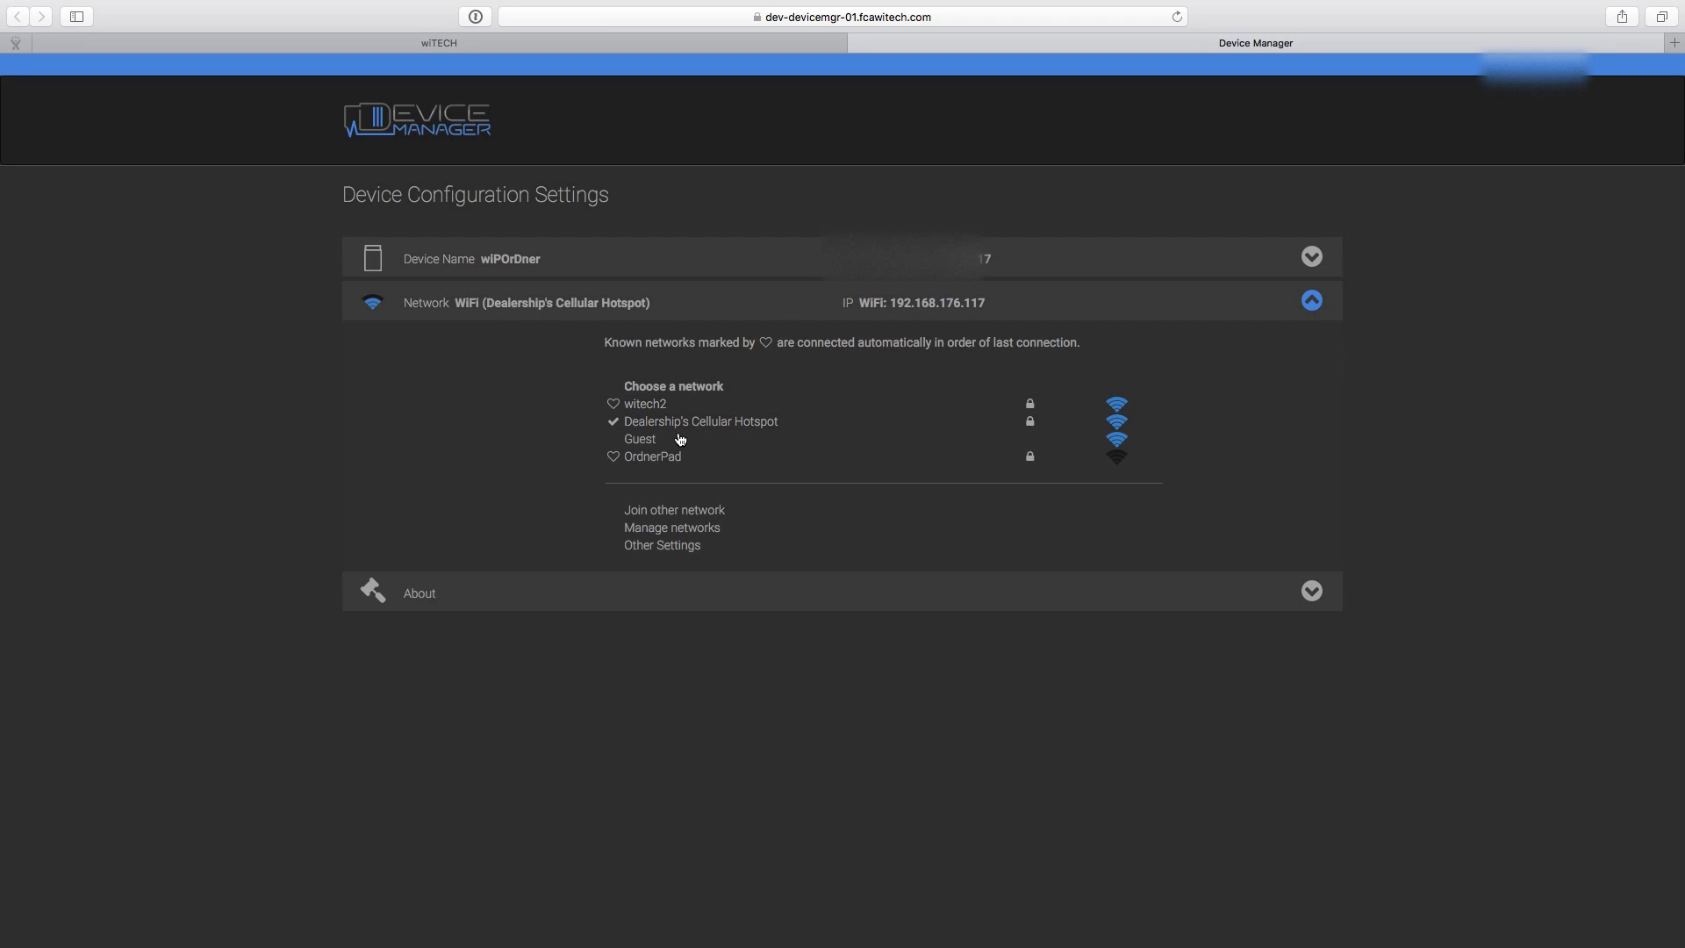
pyautogui.moveTo(936, 386)
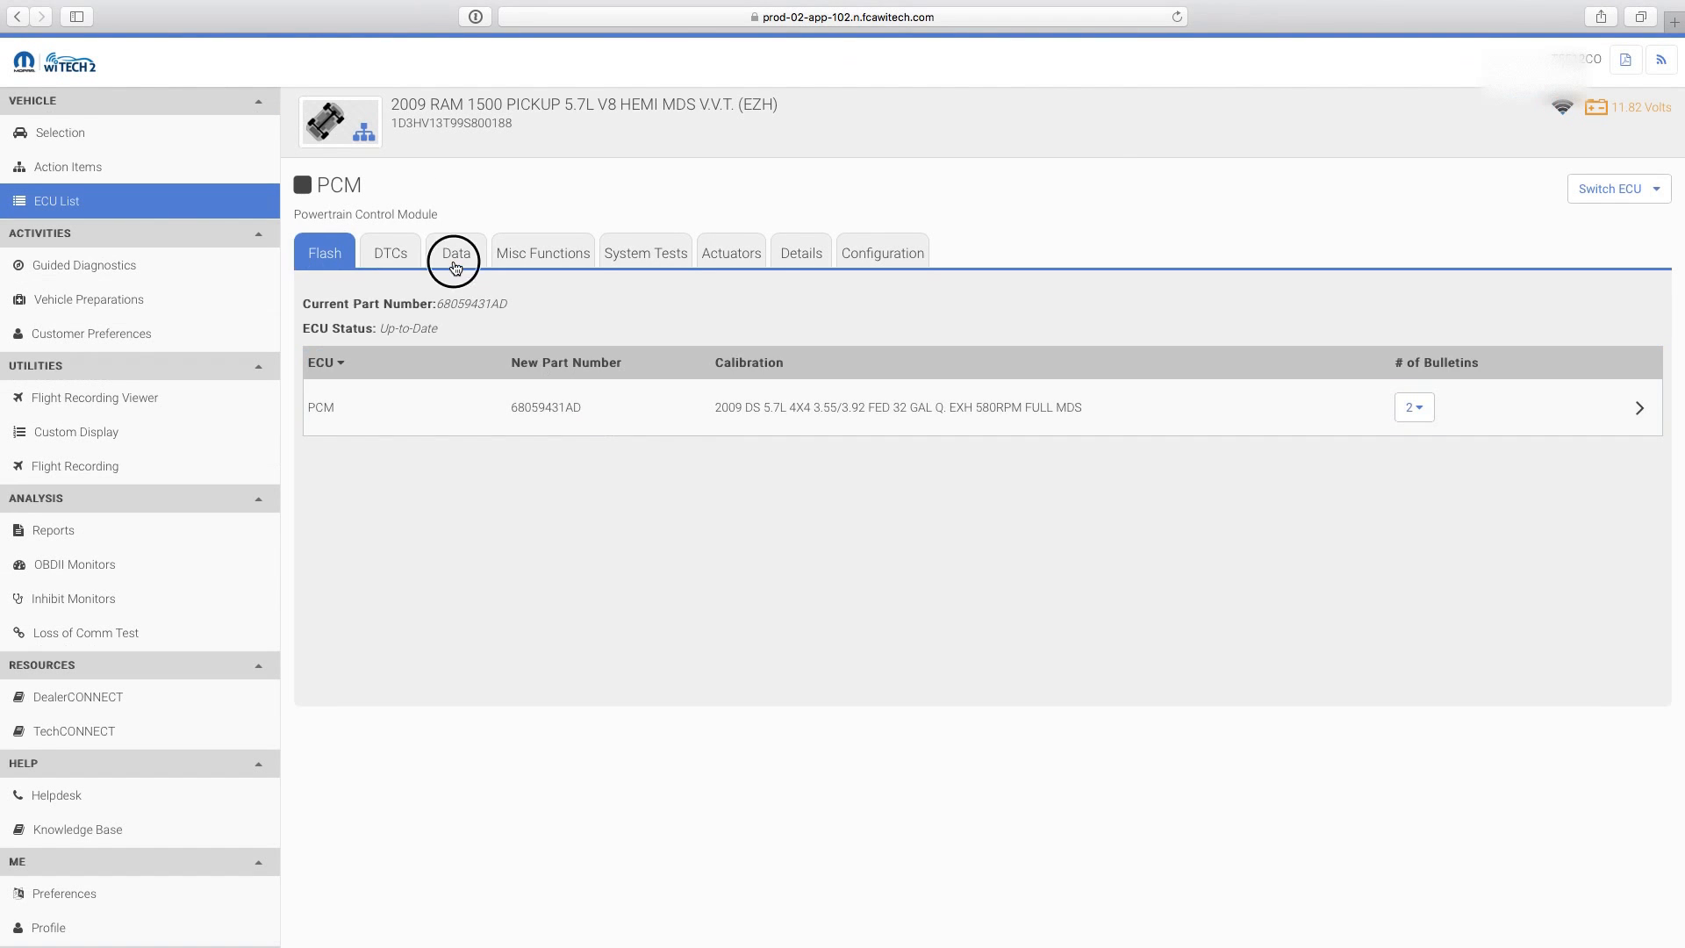
# Browse the PCM's live sensor data readings, then show the OBDII Monitors list for the 2009 RAM 1500
pyautogui.click(457, 253)
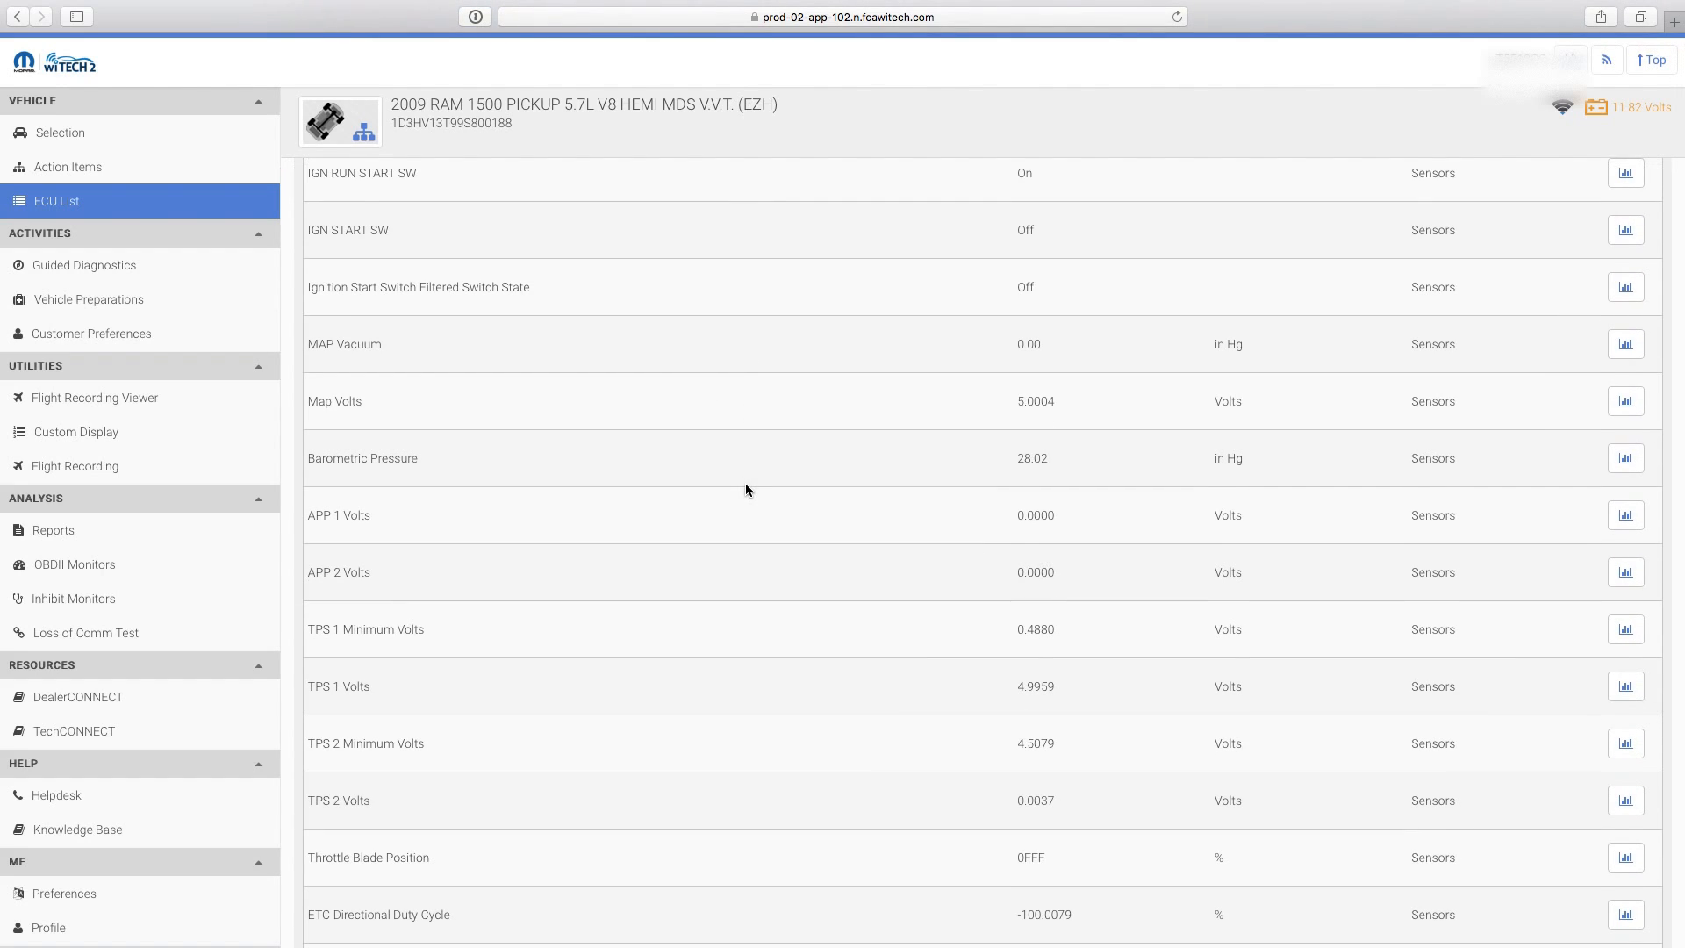
pyautogui.scroll(-3)
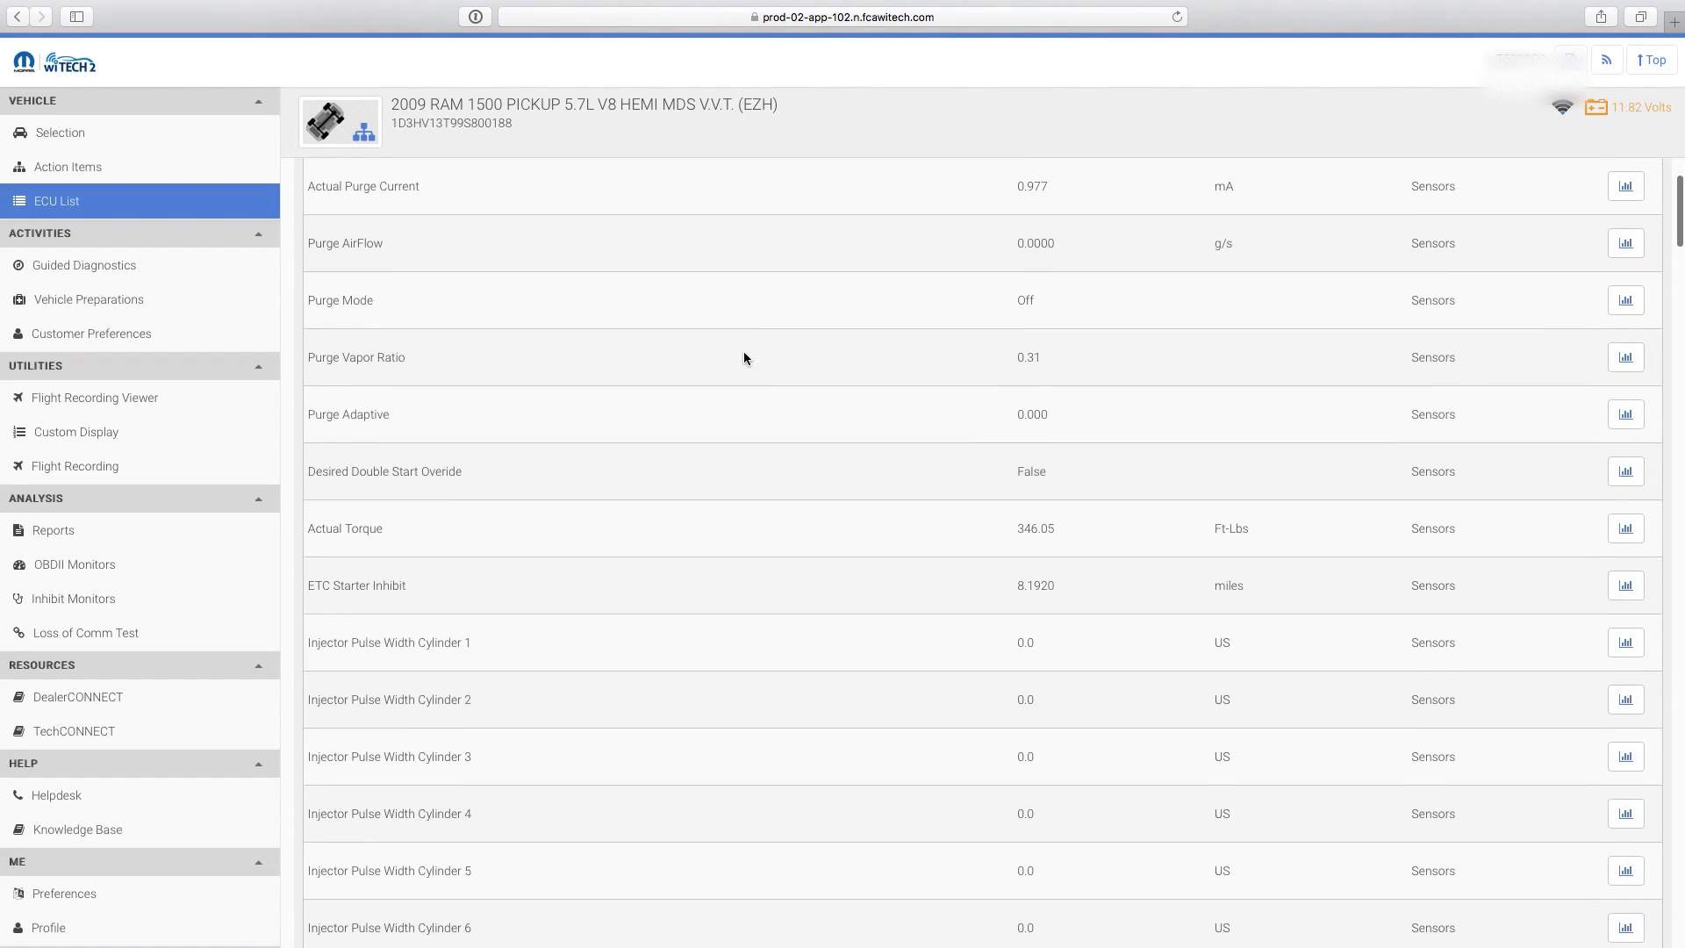
pyautogui.scroll(-3)
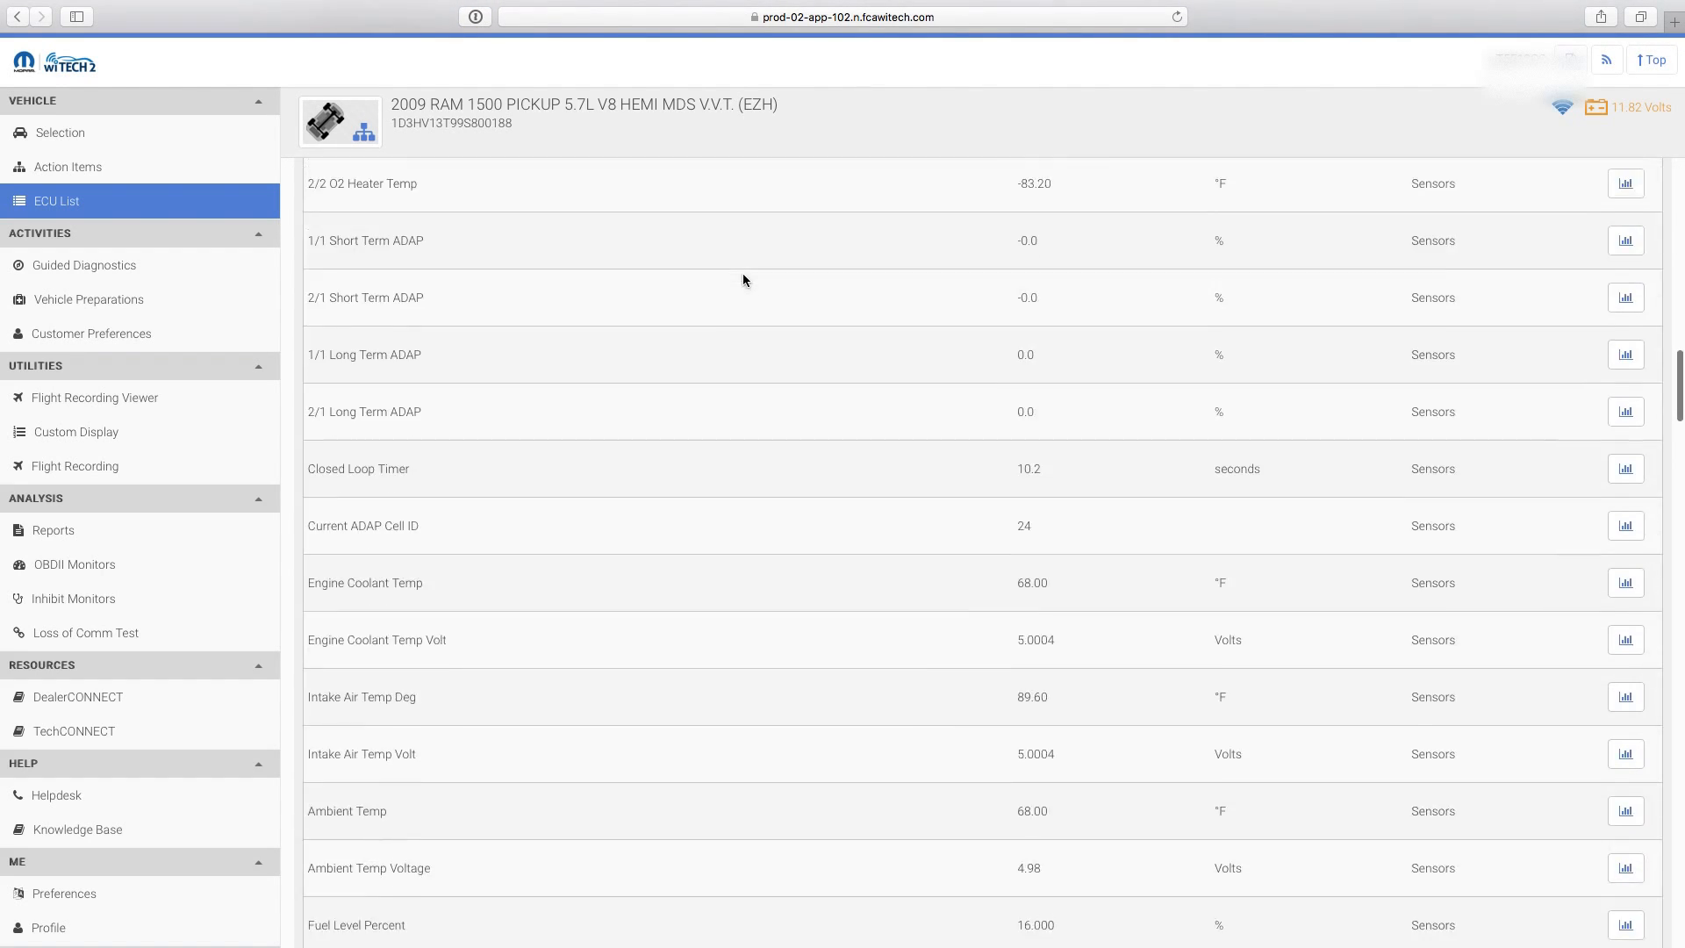
pyautogui.scroll(-3)
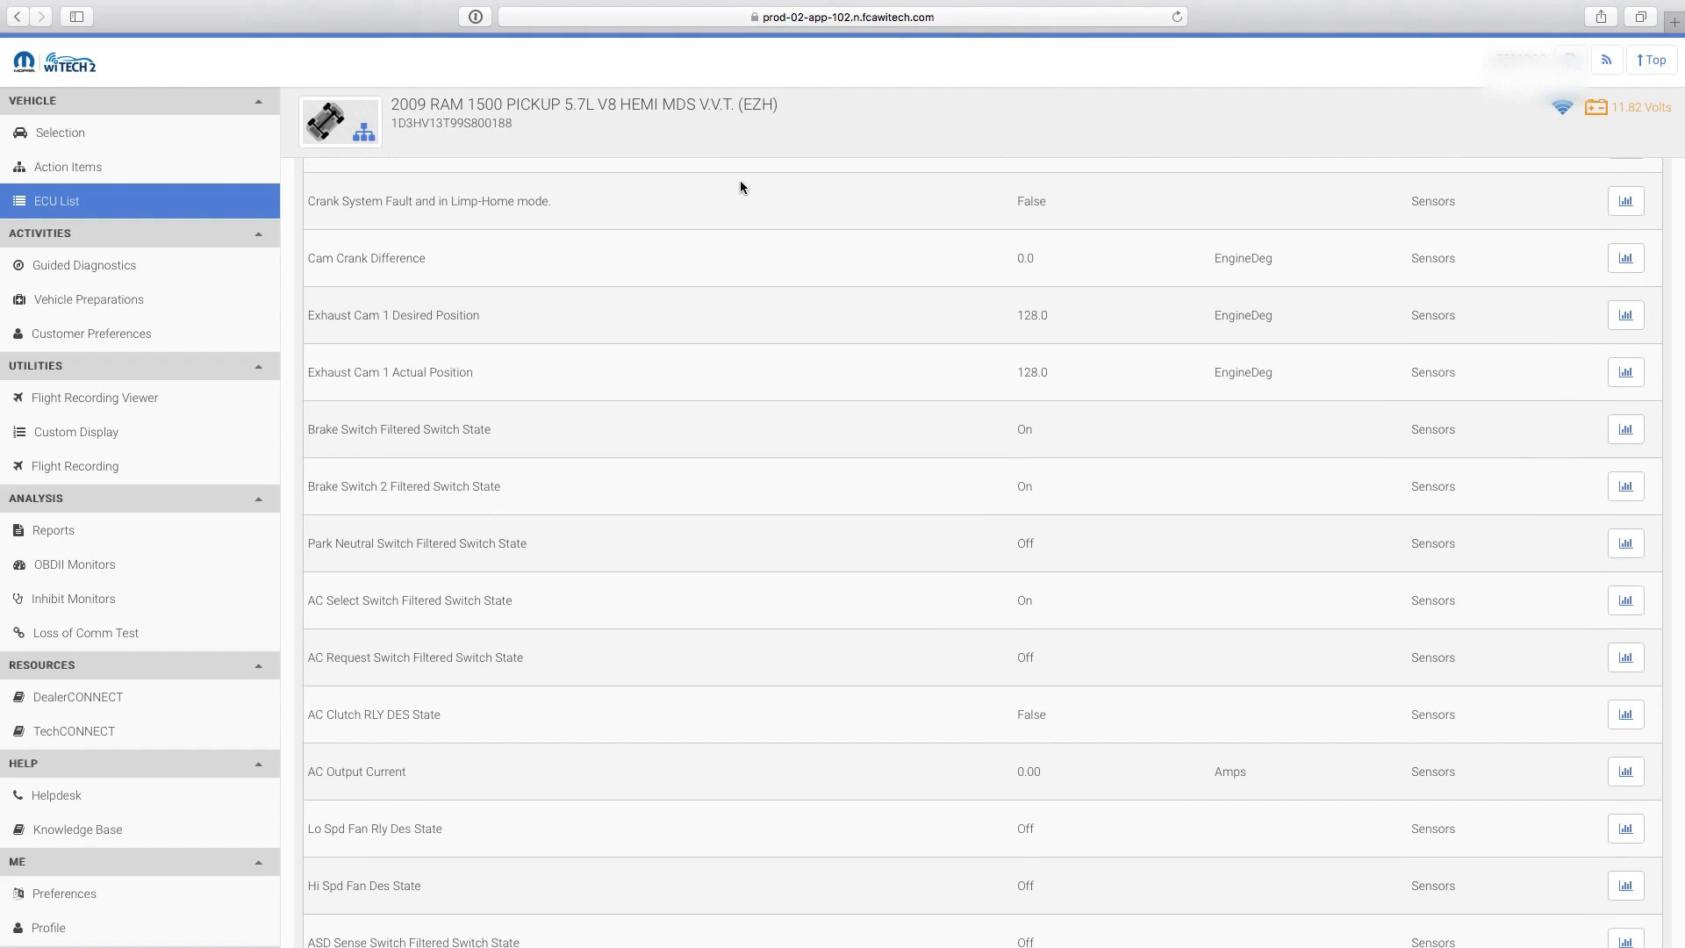
pyautogui.click(76, 564)
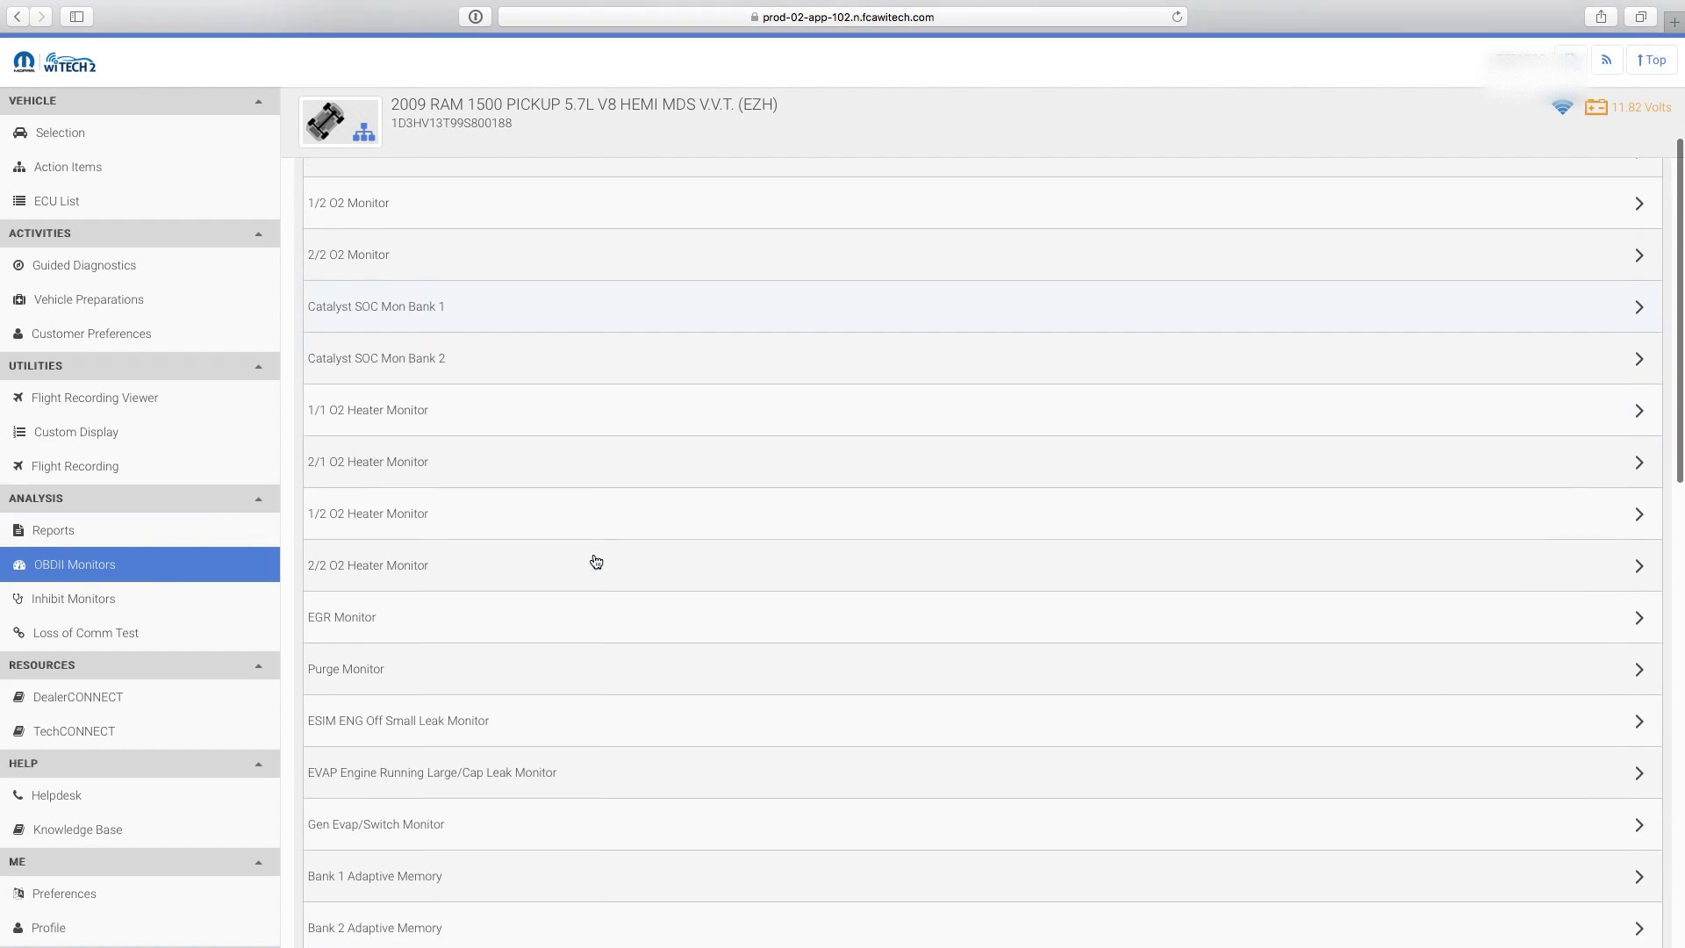